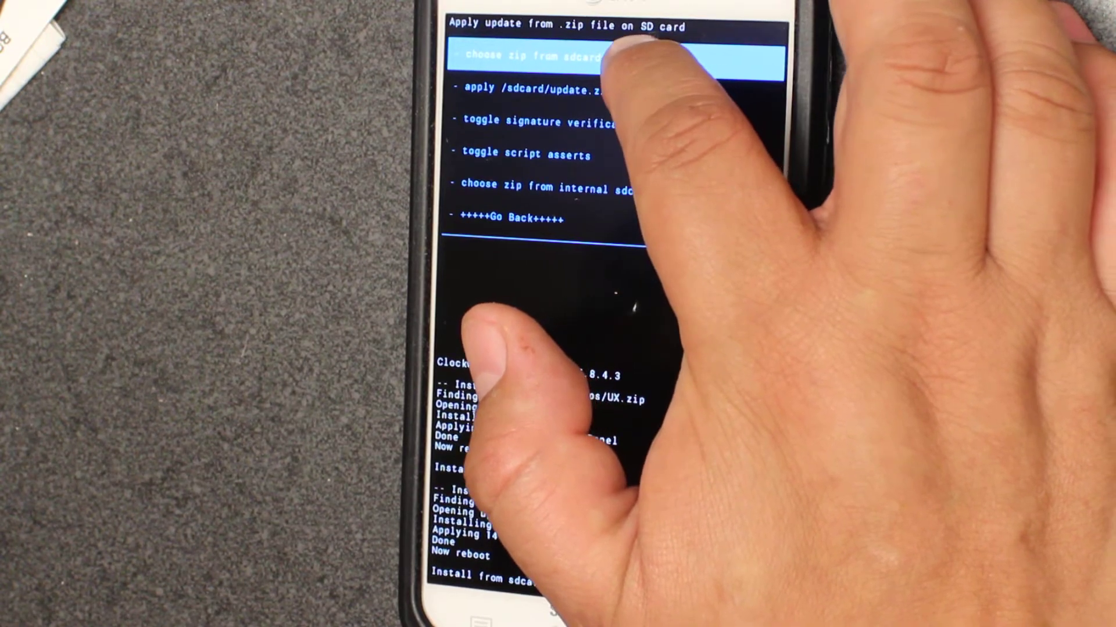
Browse the SD card's zip list and pick TalkBack.zip for installation.
left_click(555, 58)
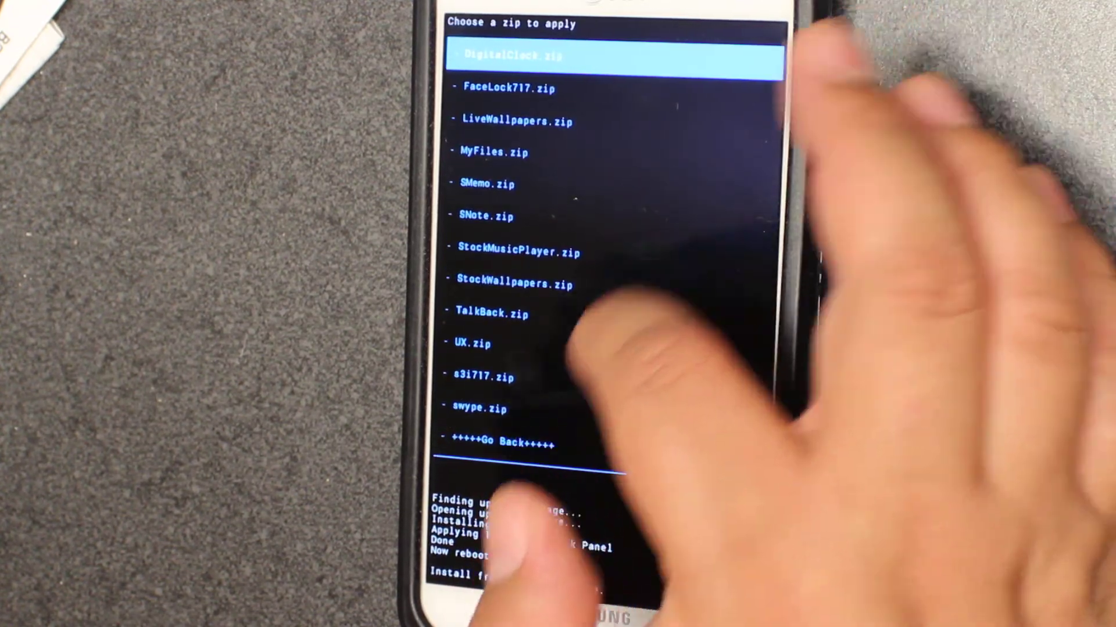
left_click(480, 410)
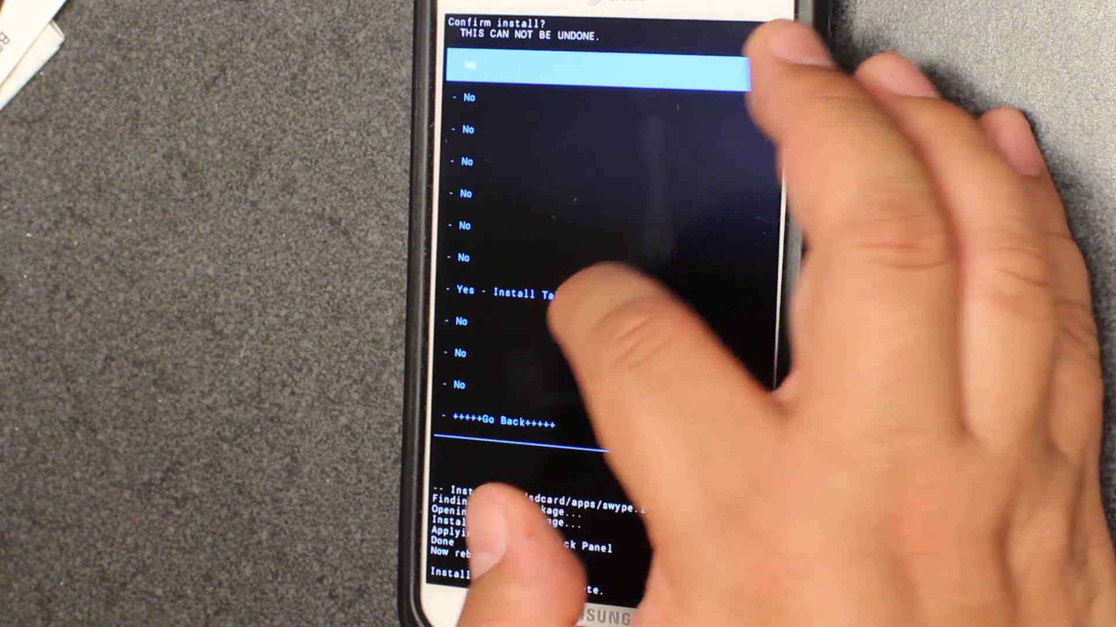
Confirm 'Yes - Install' to flash the selected app zip.
left_click(504, 291)
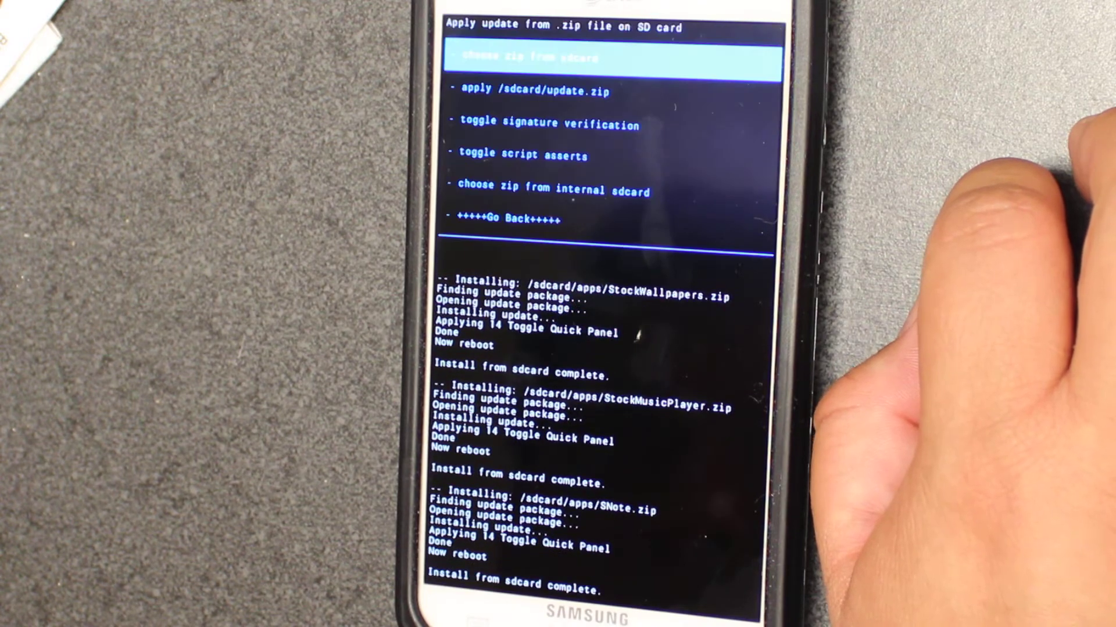
Reopen 'choose zip from sdcard' to select the next app zip.
left_click(604, 58)
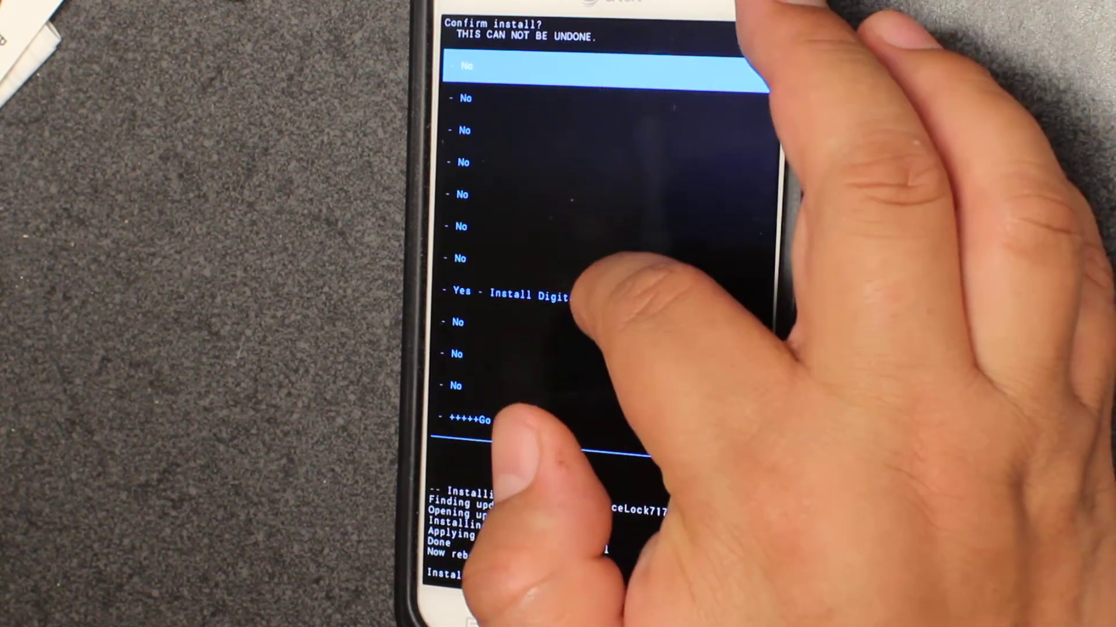
Confirm 'Yes - Install DigitalClock.zip' to flash the DigitalClock app.
left_click(500, 292)
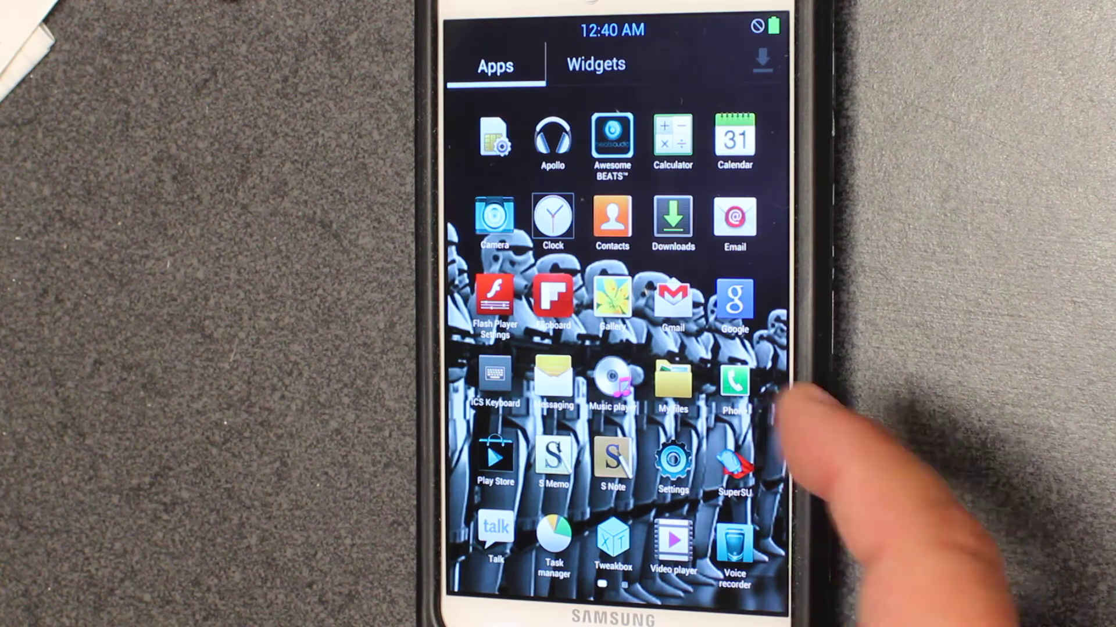
Swipe through the Apps tab to check S Memo, S Note and My Files.
scroll("left", 3)
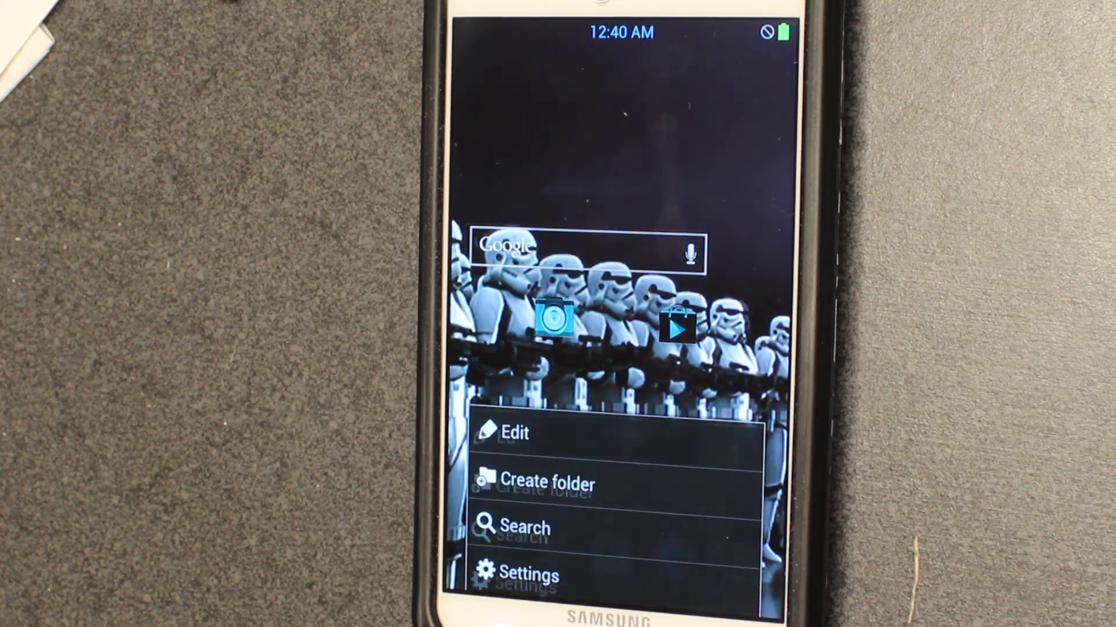
Open Android Settings from the home screen options menu.
left_click(530, 576)
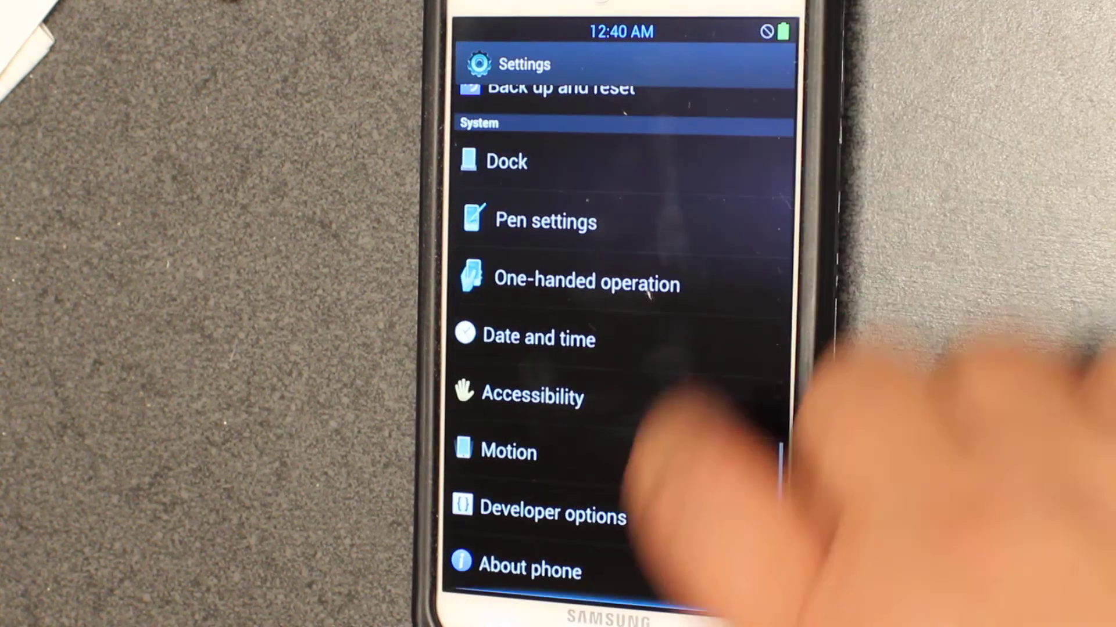
left_click(531, 570)
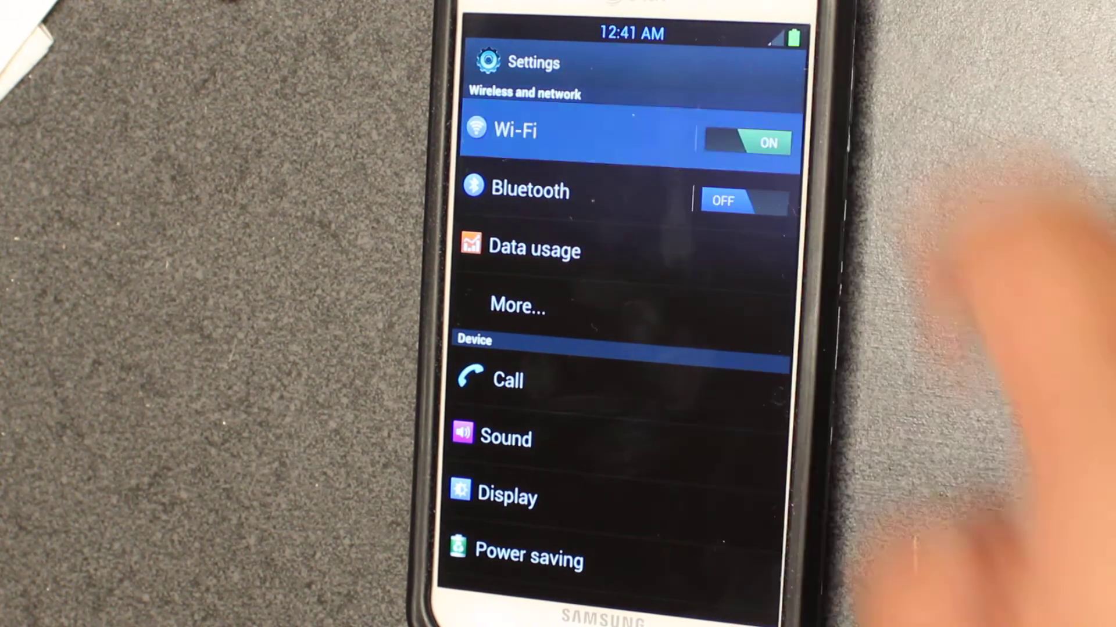
Open Wi-Fi settings to list networks like Airport Extreme and HomeNet.
left_click(517, 129)
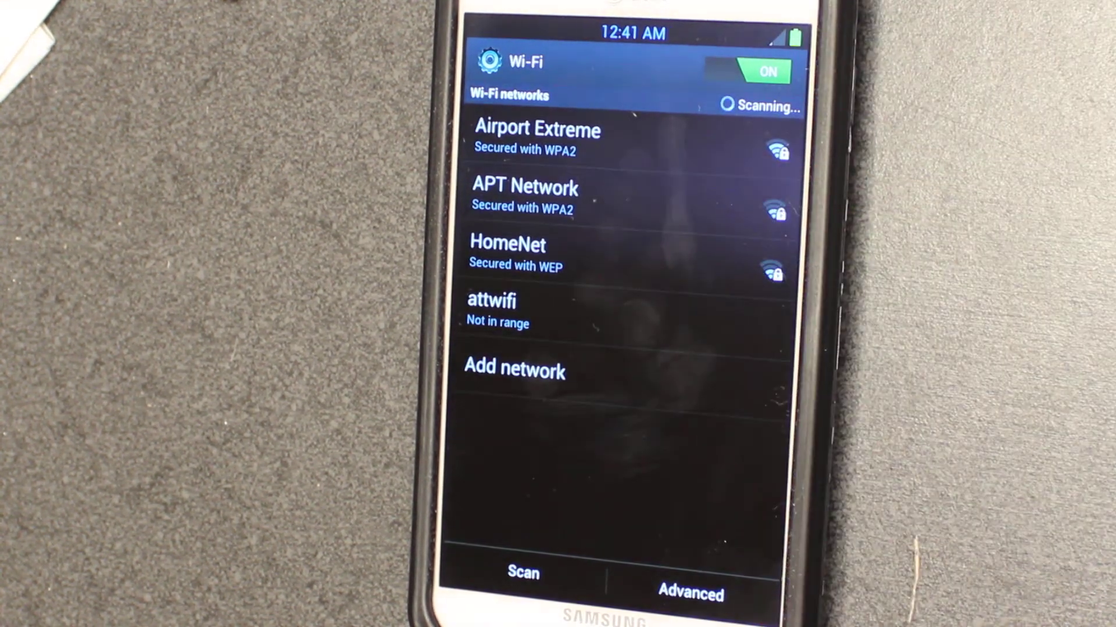